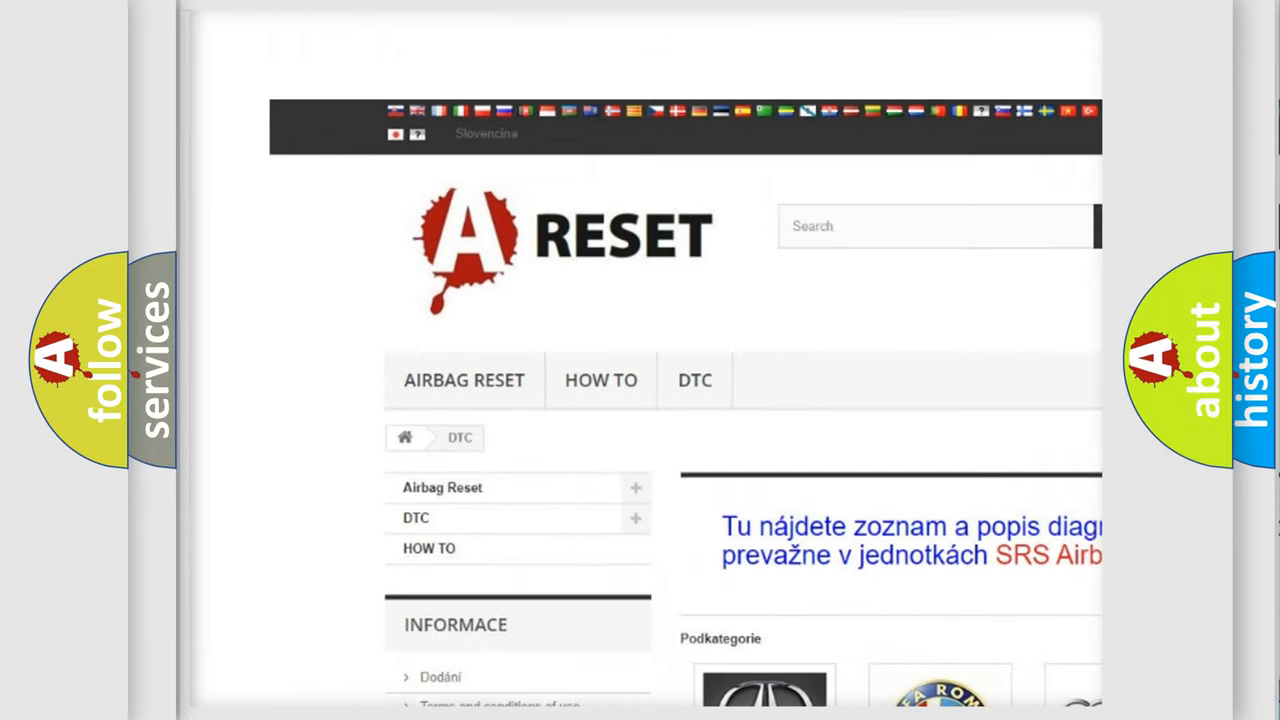
Navigate to the Dodge DTC subcategory page and skim its list of diagnostic code subcategories.
scroll(down, 3)
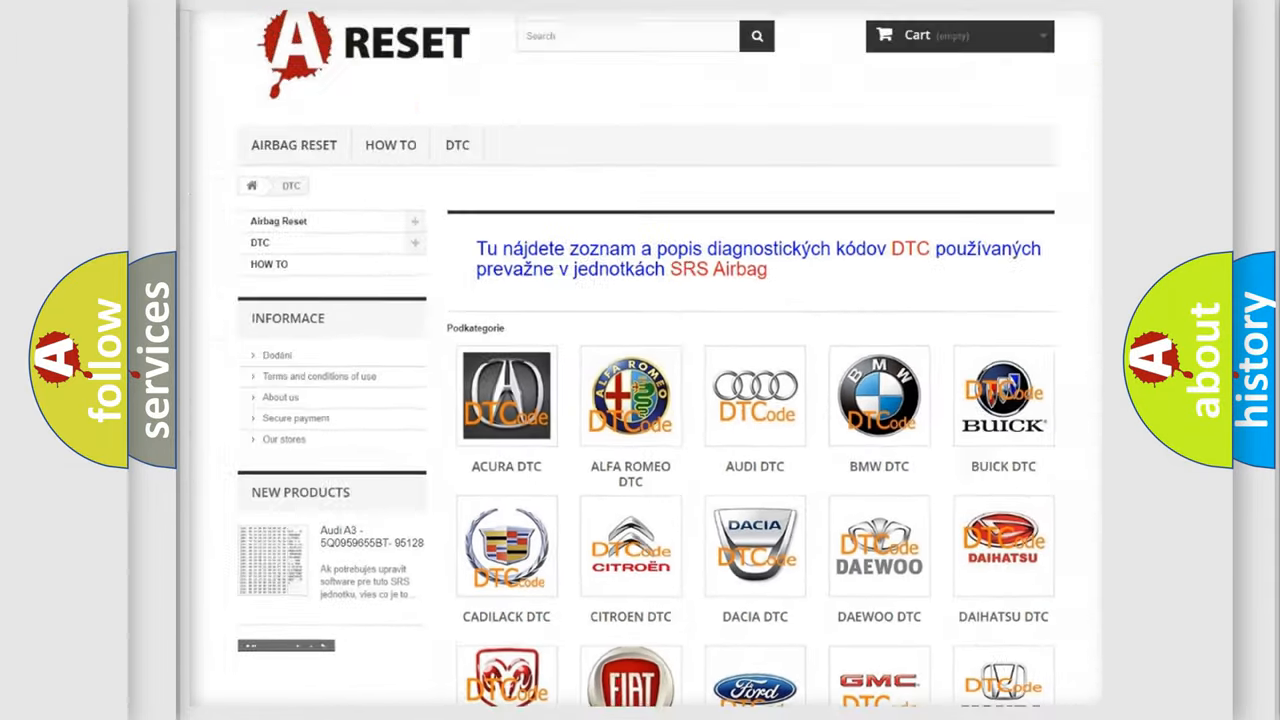
scroll(down, 3)
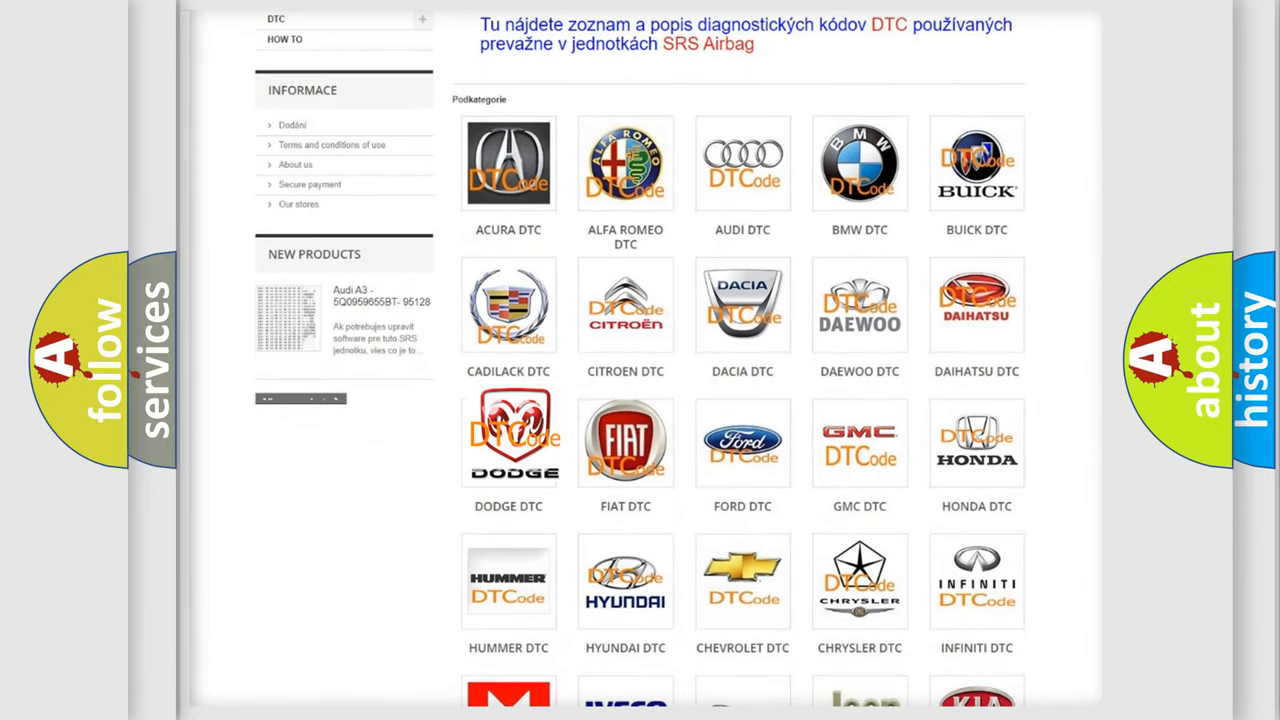
click(508, 442)
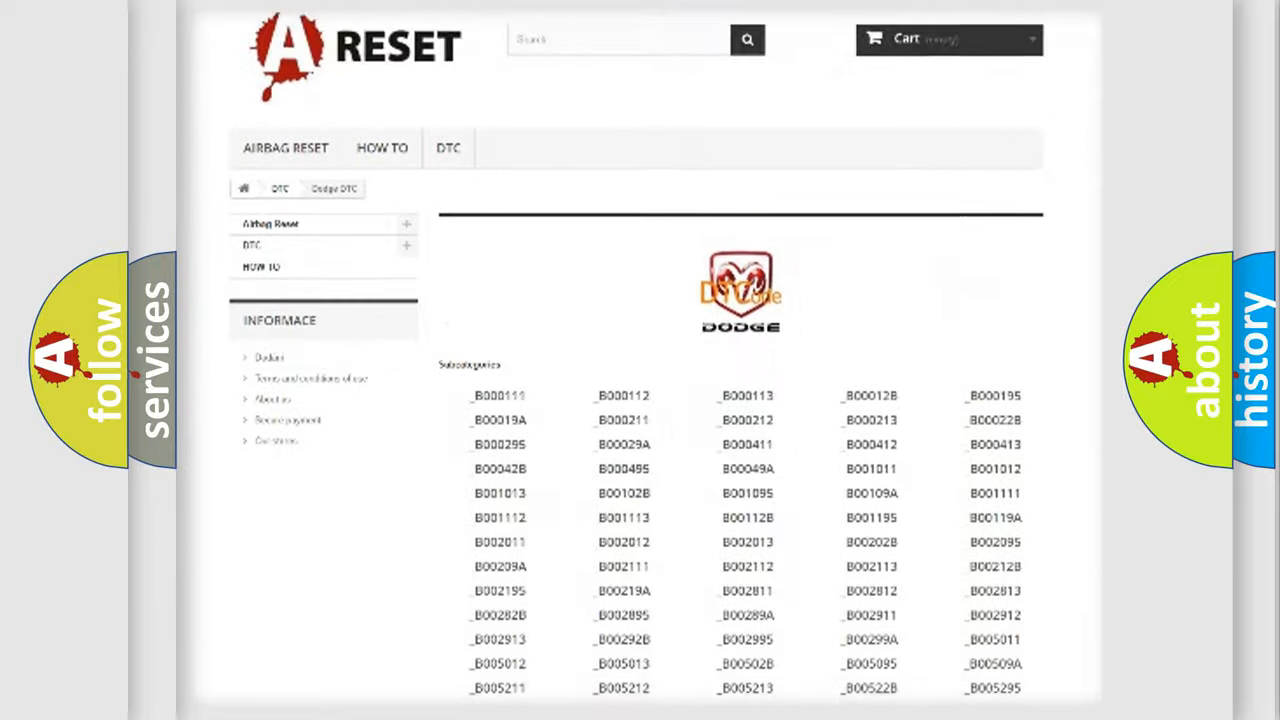
scroll(down, 3)
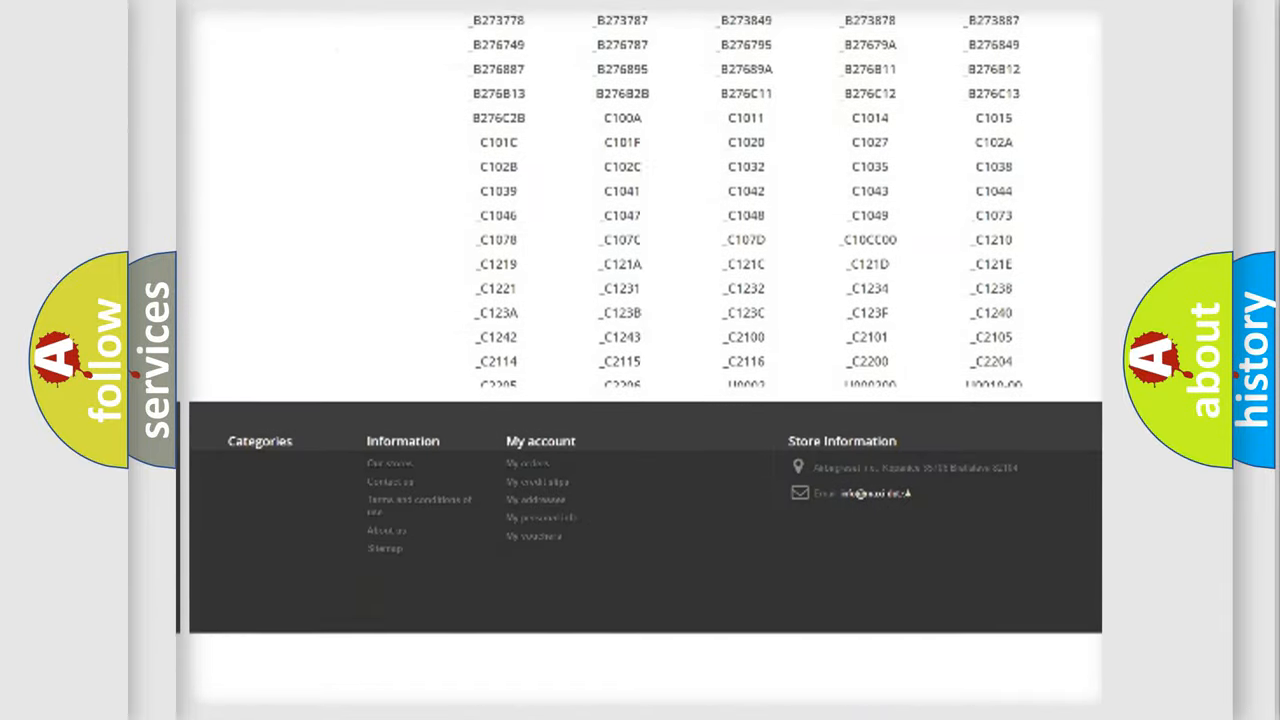
scroll(down, 3)
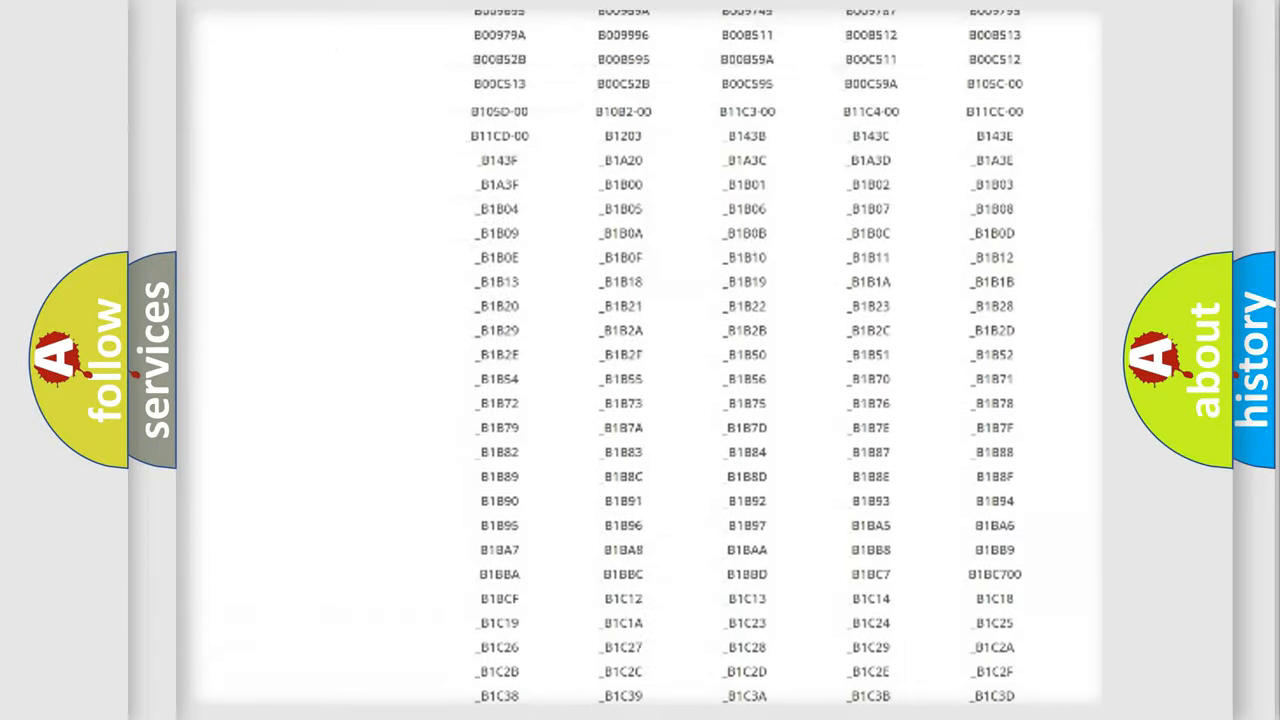
scroll(up, 3)
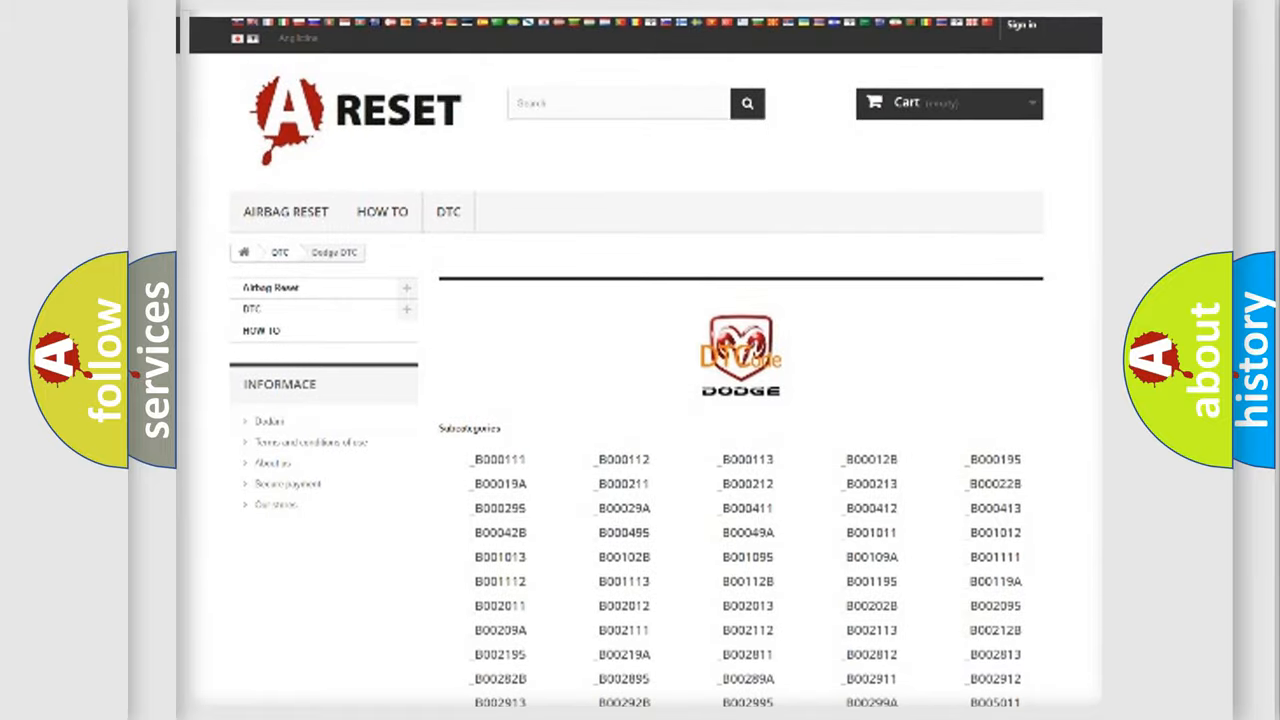